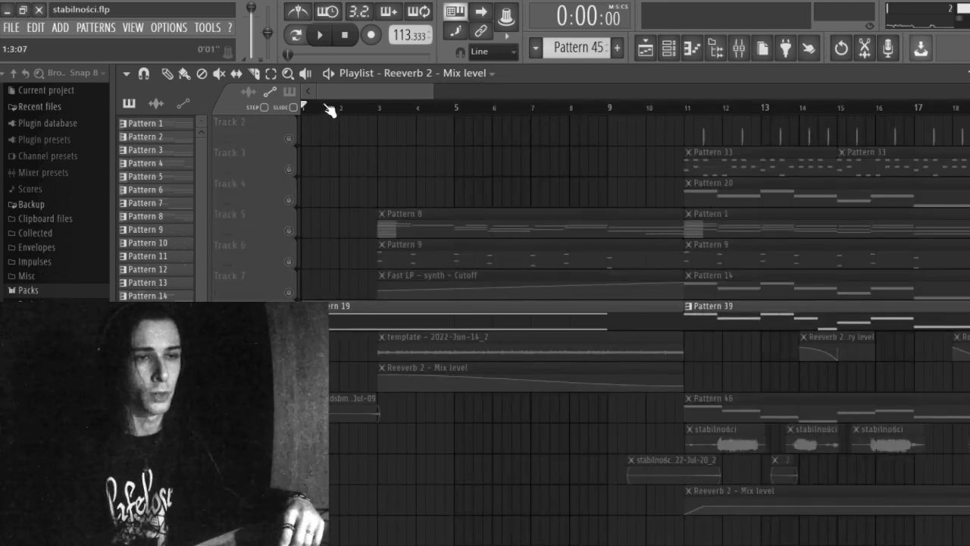
Show the Channel Rack instruments and the Mixer with the guitar insert's effect slots
left_click(319, 35)
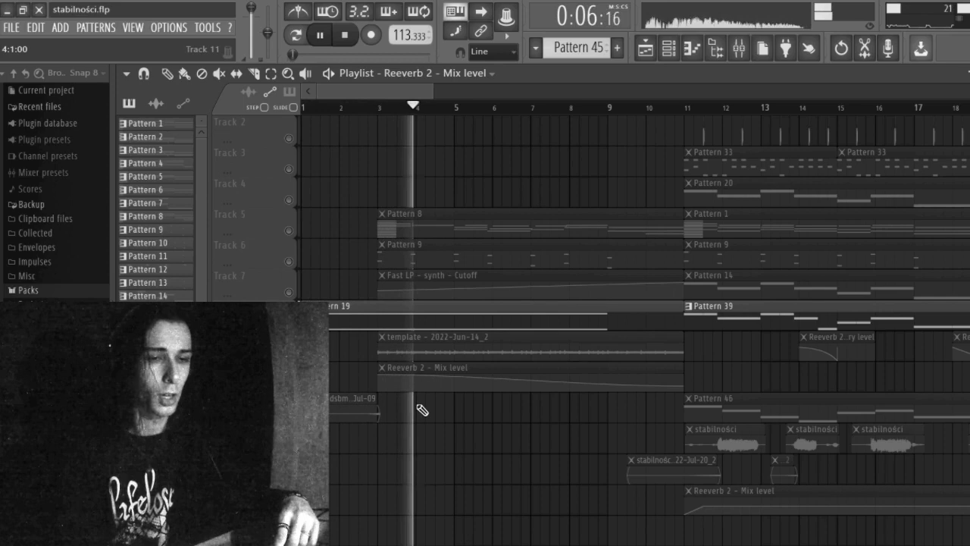
left_click(346, 35)
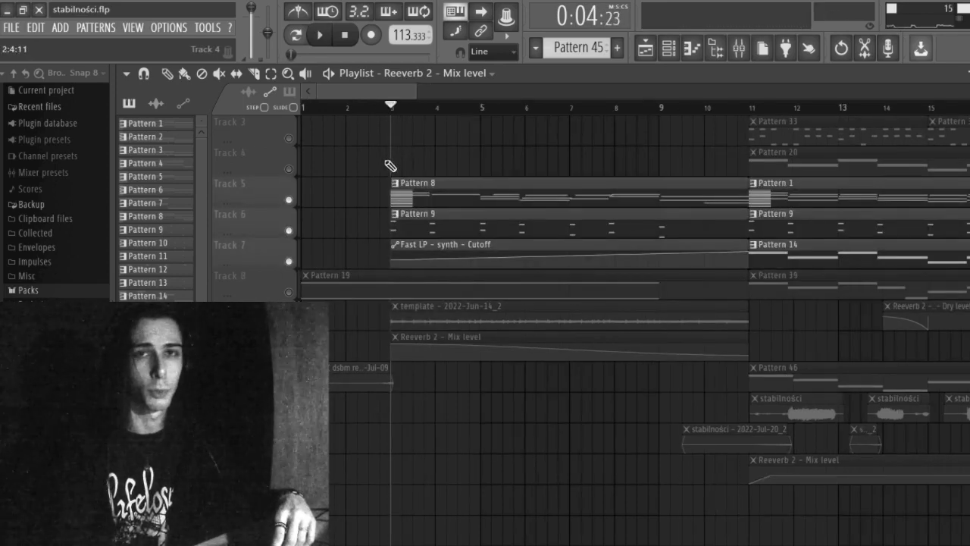
left_click(318, 35)
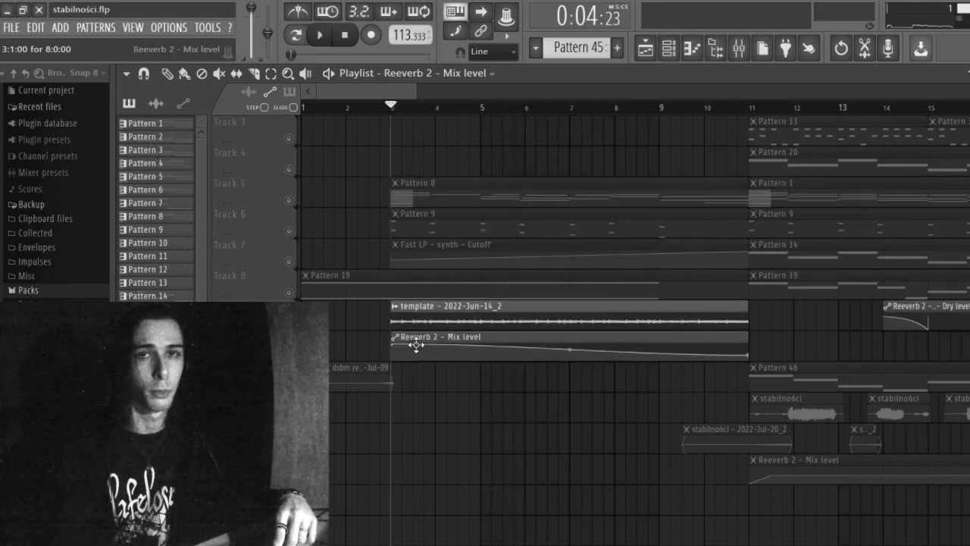
left_click(318, 34)
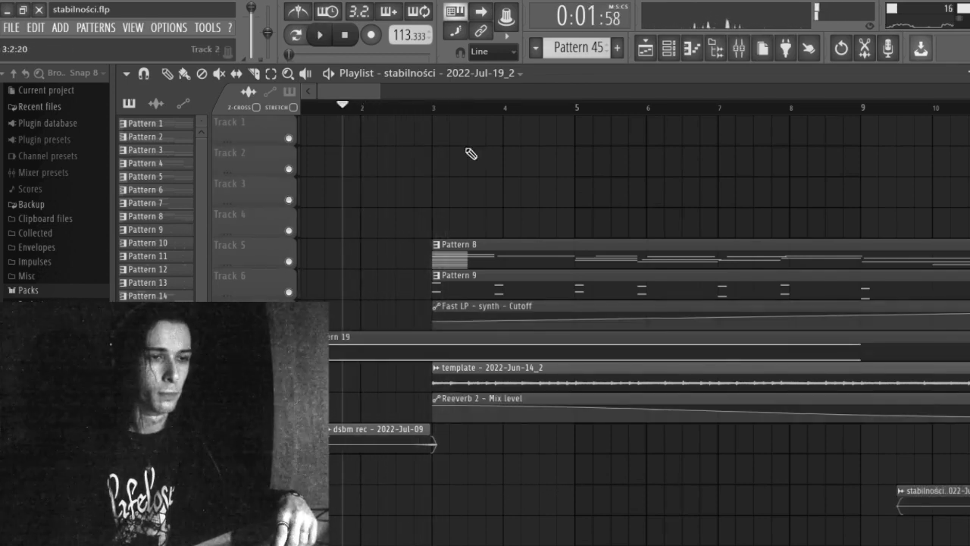
left_click(318, 34)
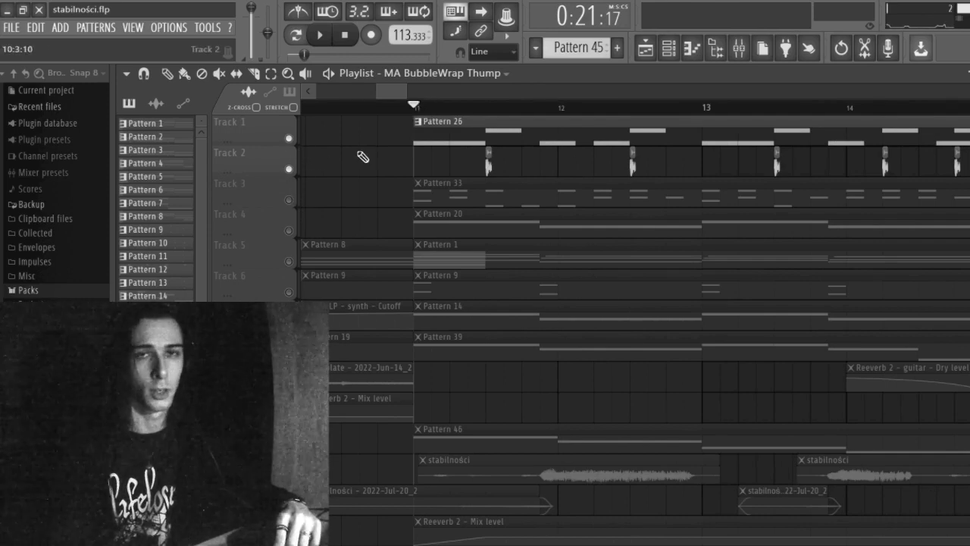
left_click(318, 35)
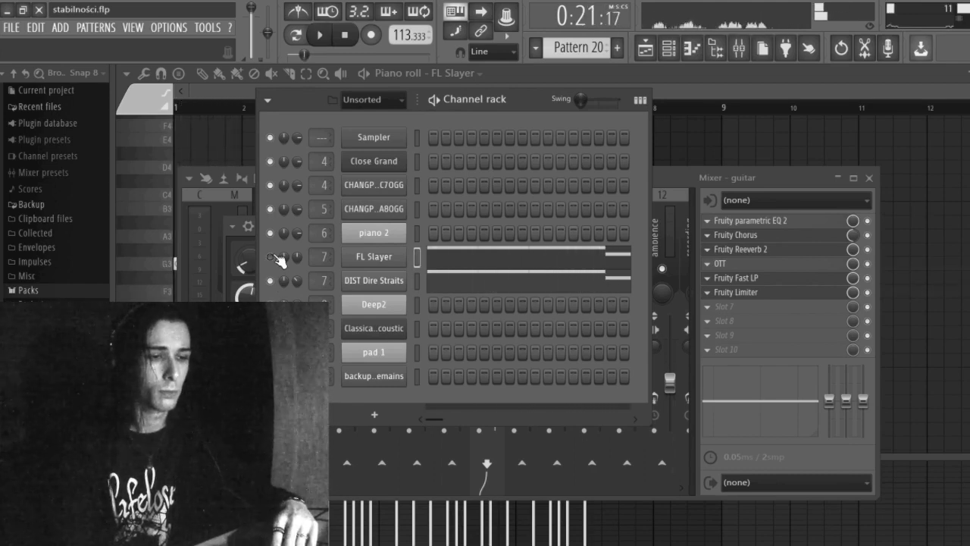
View the guitar's Fruity Fast LP filter, then return to the stabilnosci playlist
left_click(750, 219)
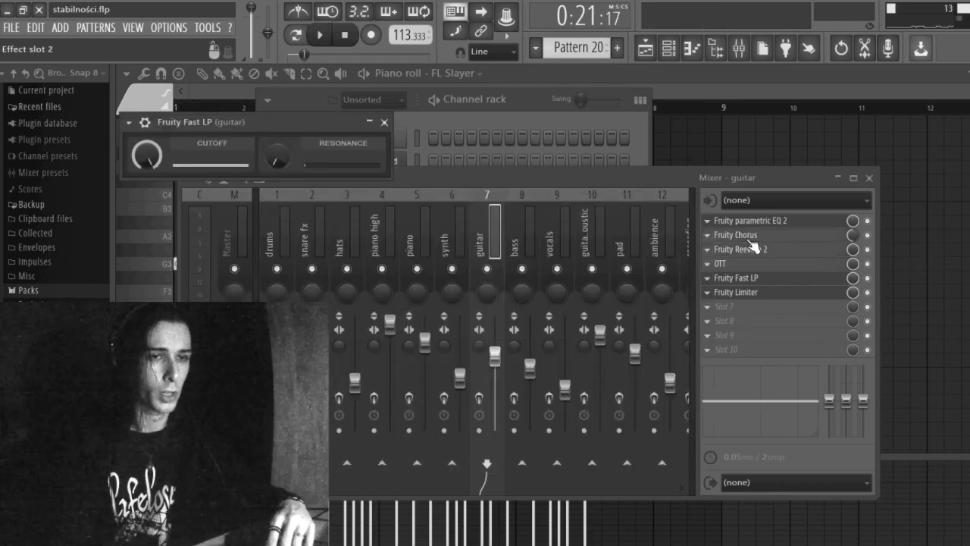
left_click(735, 249)
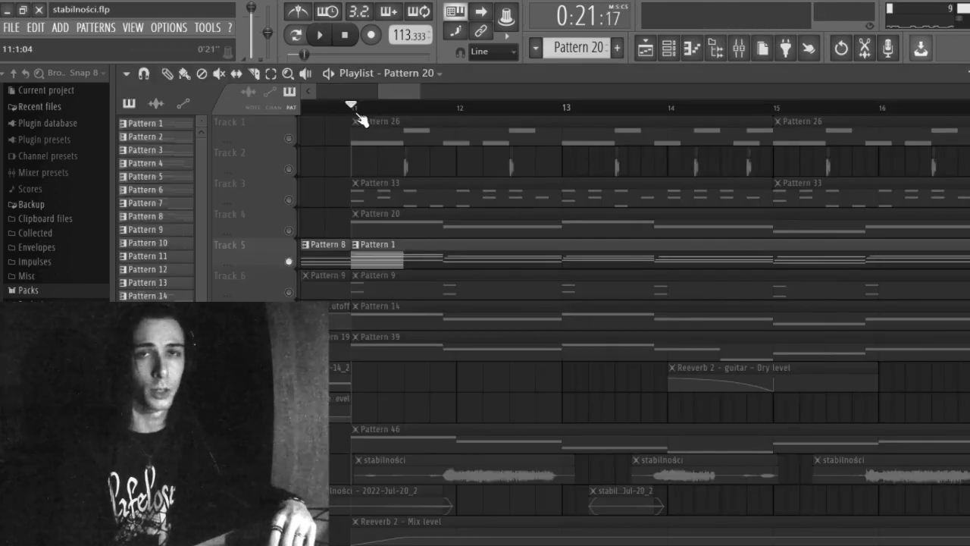
Browse the playlist tracks and show the Close Grand melody notes in the Piano roll
left_click(318, 34)
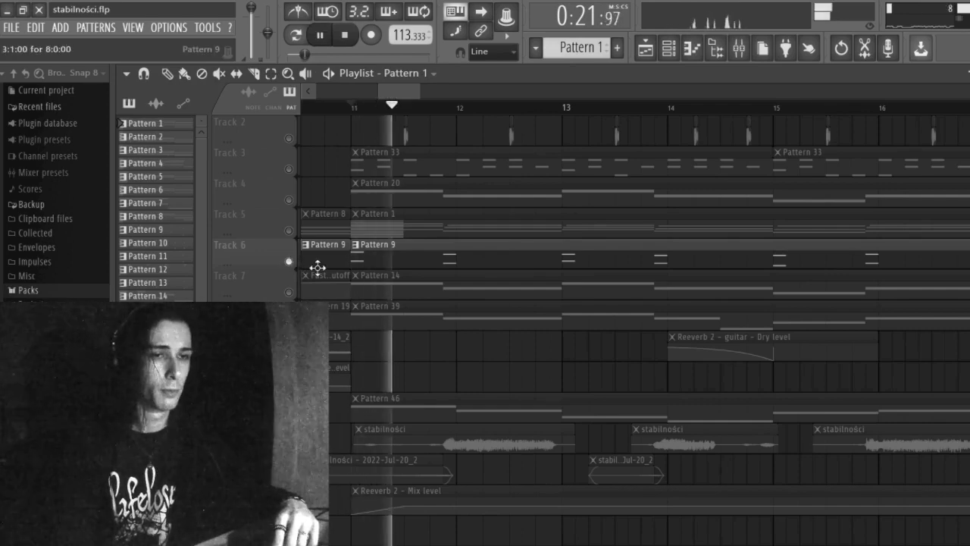
left_click(318, 34)
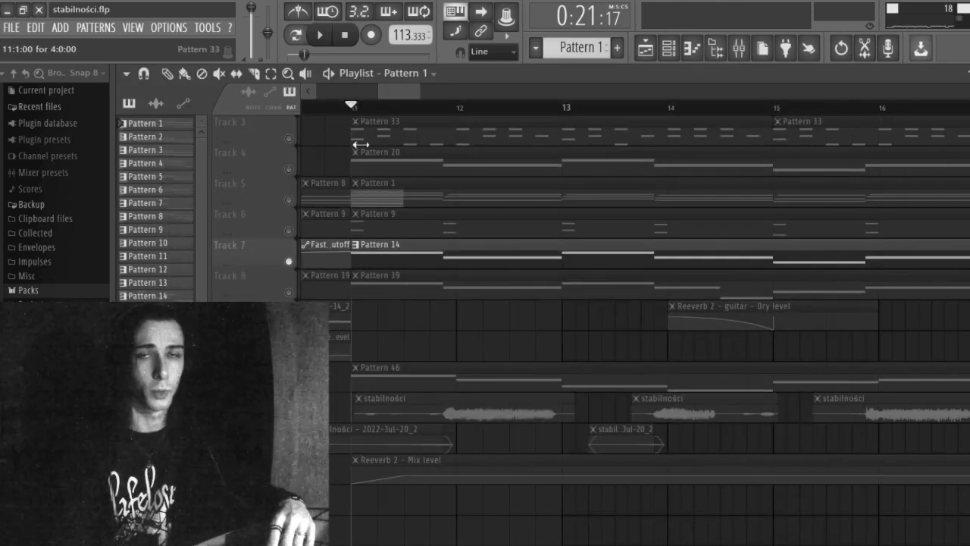
left_click(318, 35)
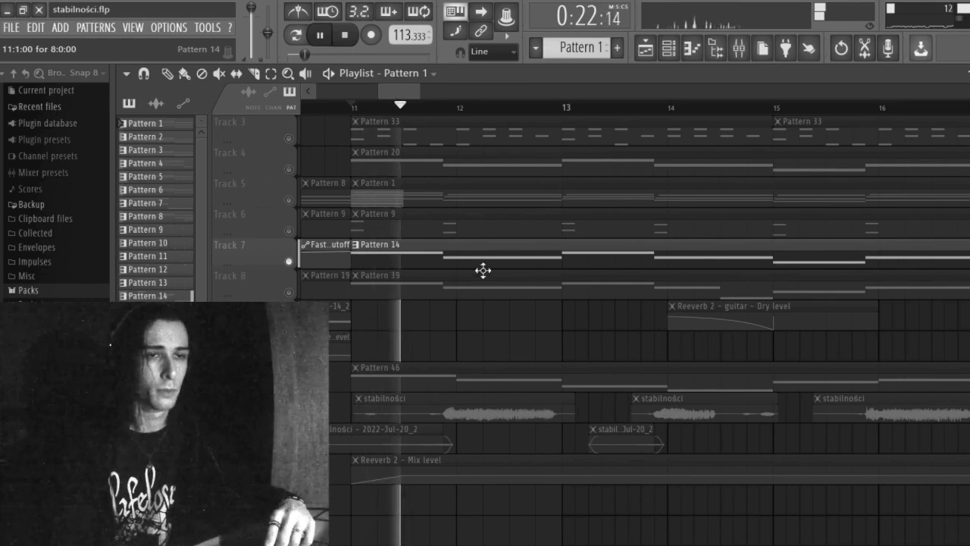
left_click(645, 47)
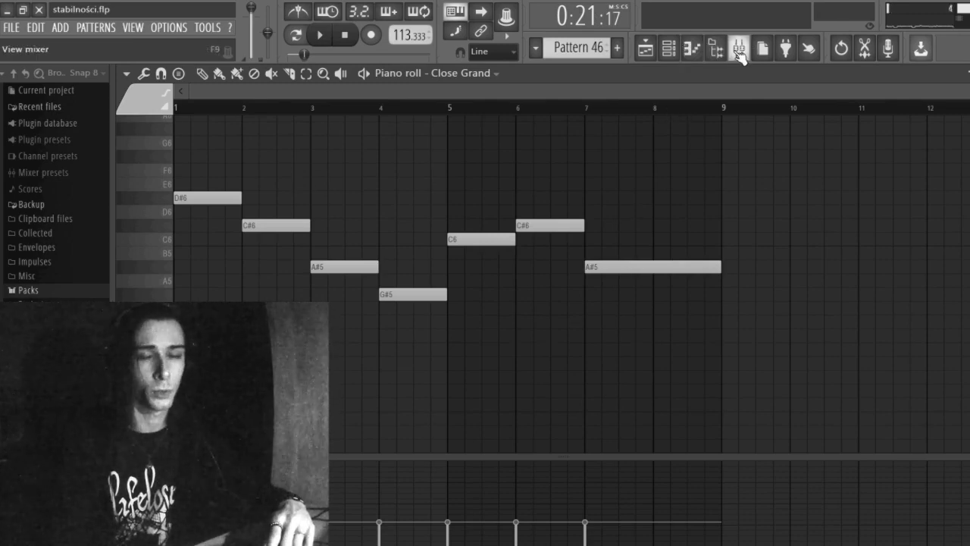
Show the vocals insert's effect chain with its Fruity Chorus settings
left_click(738, 47)
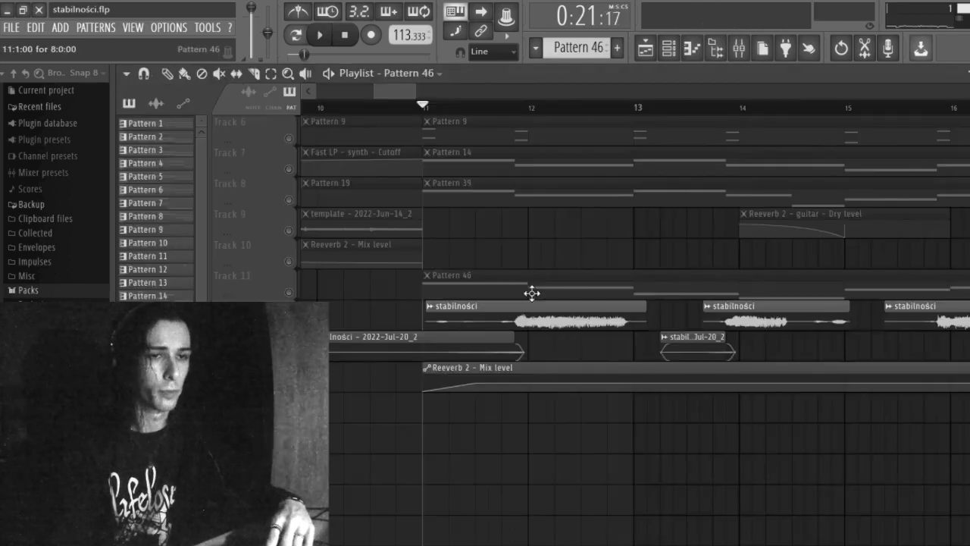
left_click(319, 35)
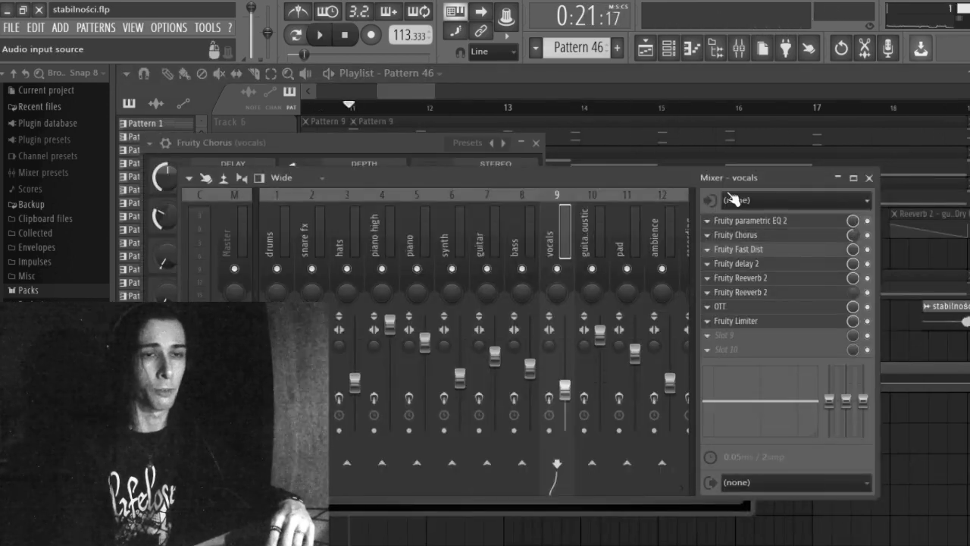
View the vocals' Fruity Fast Dist and Fruity Reeverb 2, then return to playlist playback
left_click(752, 219)
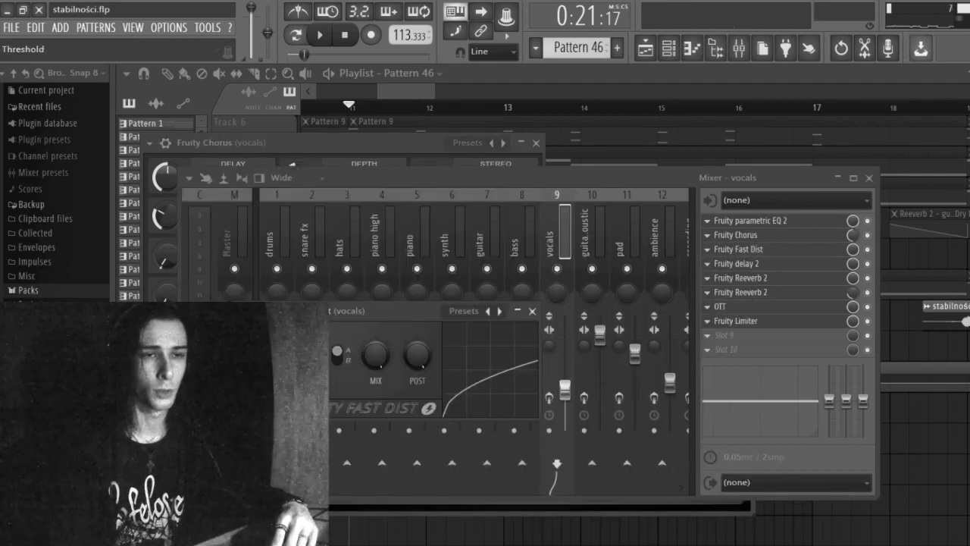
left_click(740, 291)
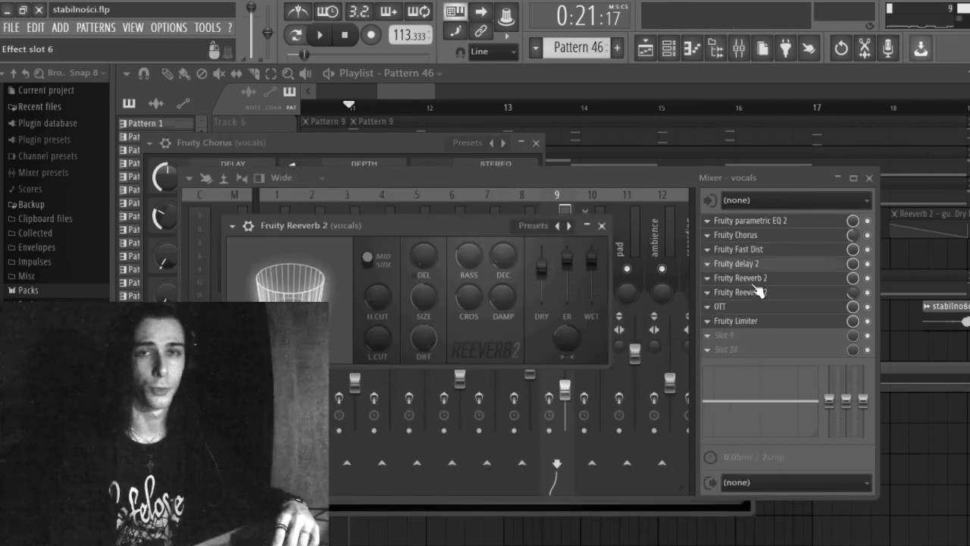
left_click(602, 225)
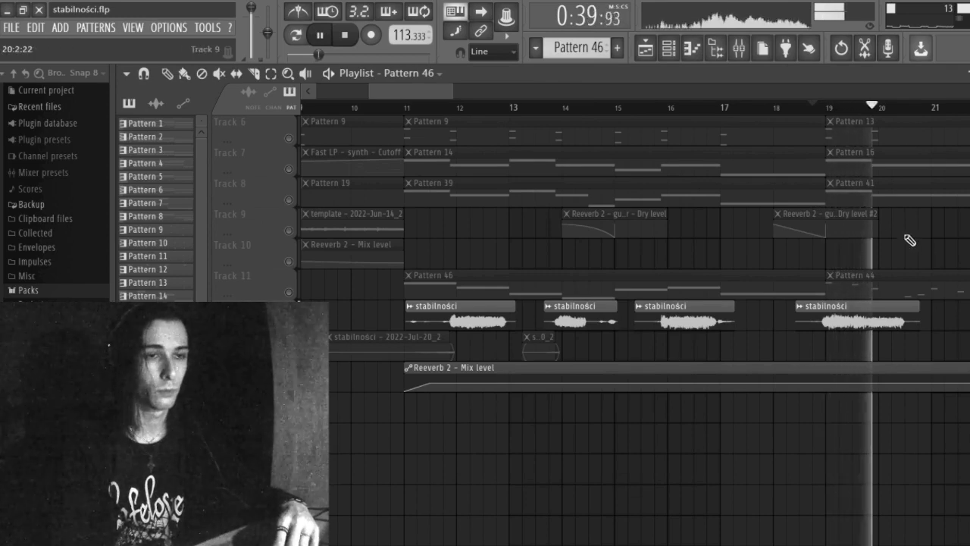
left_click(318, 35)
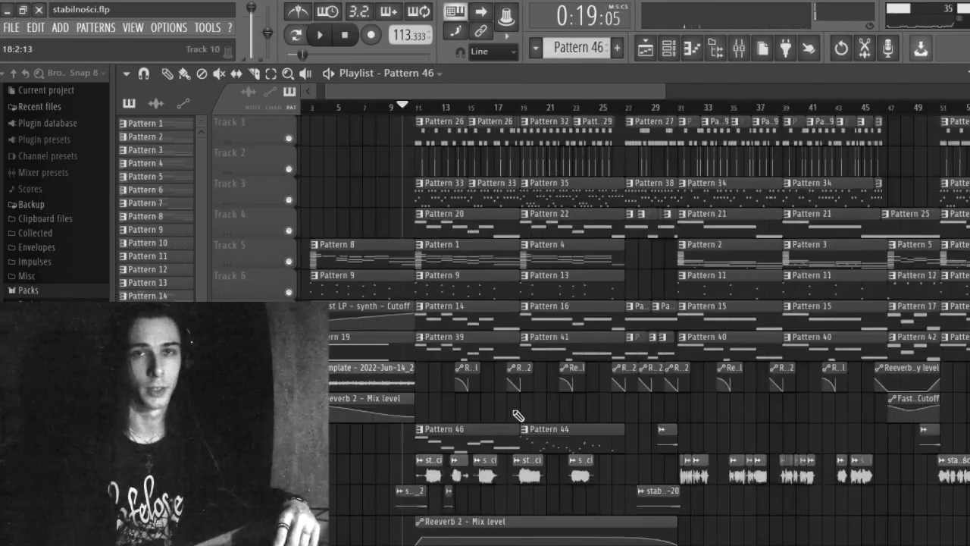
left_click(318, 35)
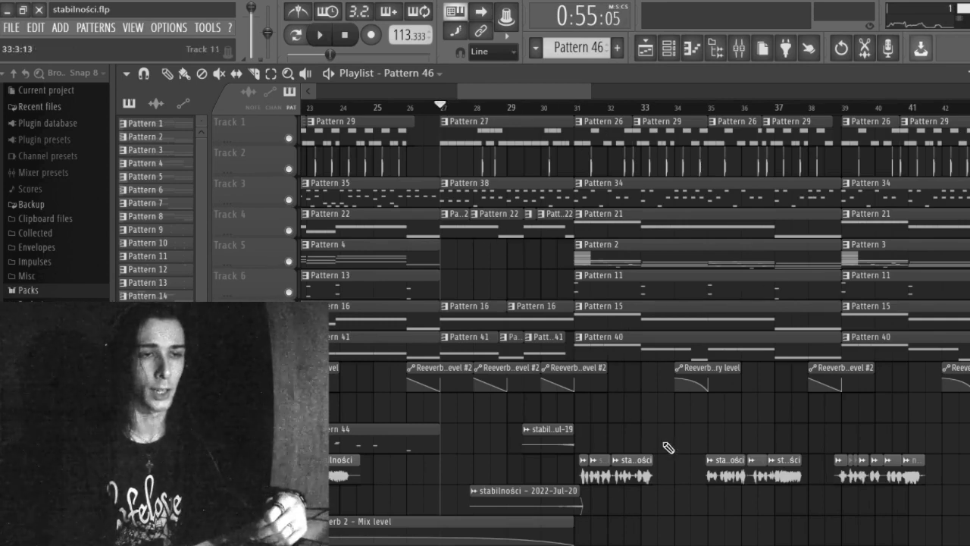
left_click(319, 35)
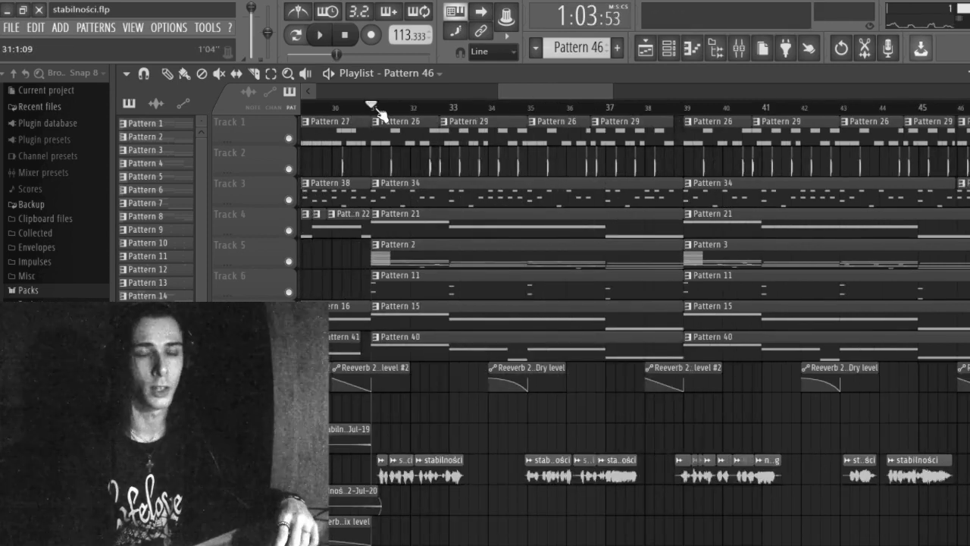
left_click(318, 35)
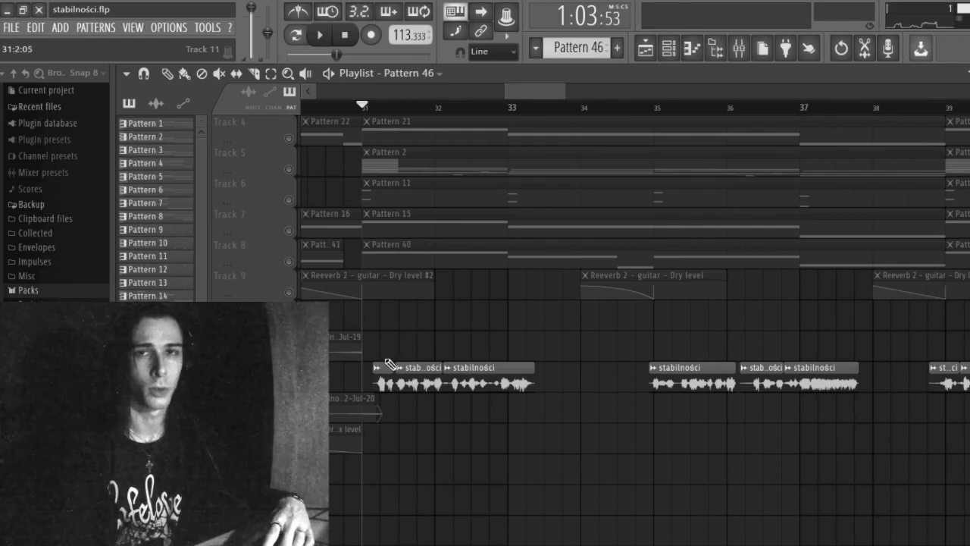
left_click(318, 35)
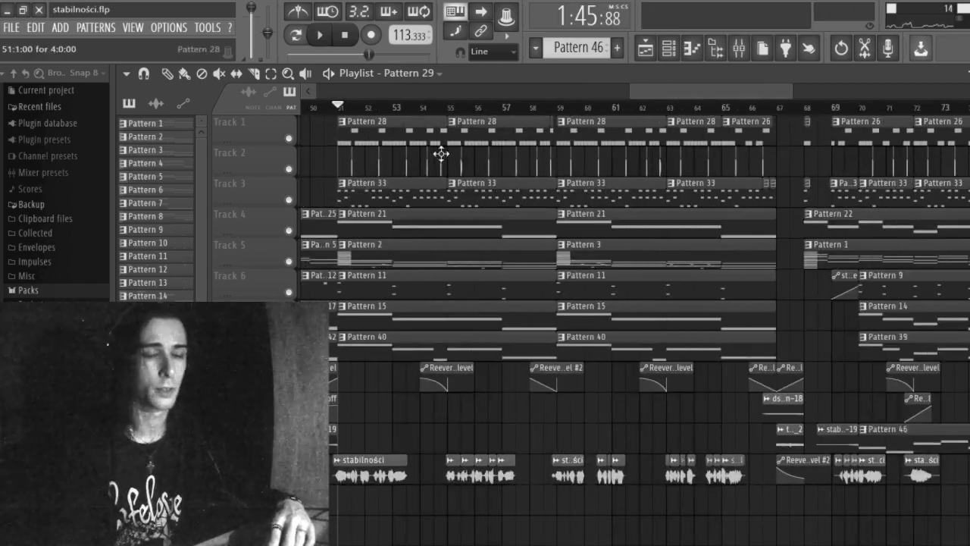
left_click(319, 35)
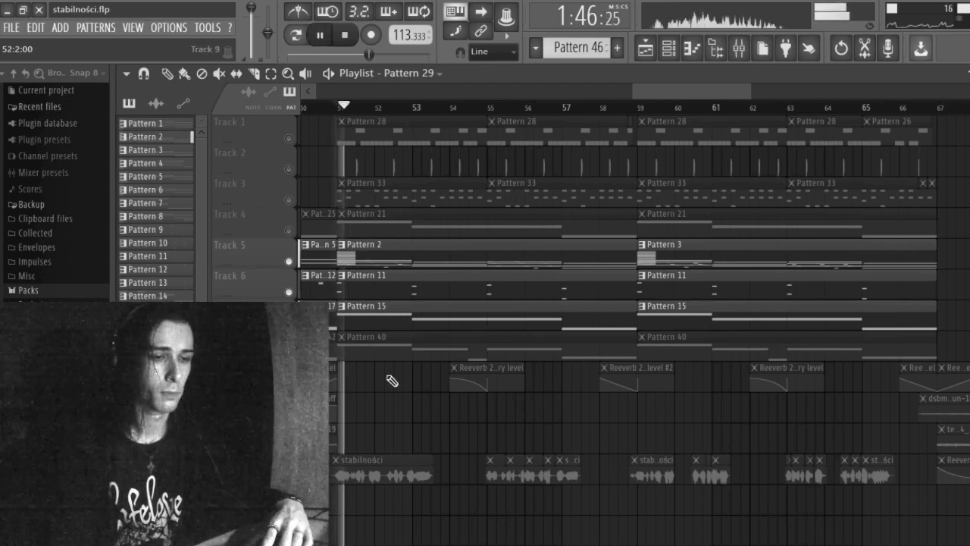